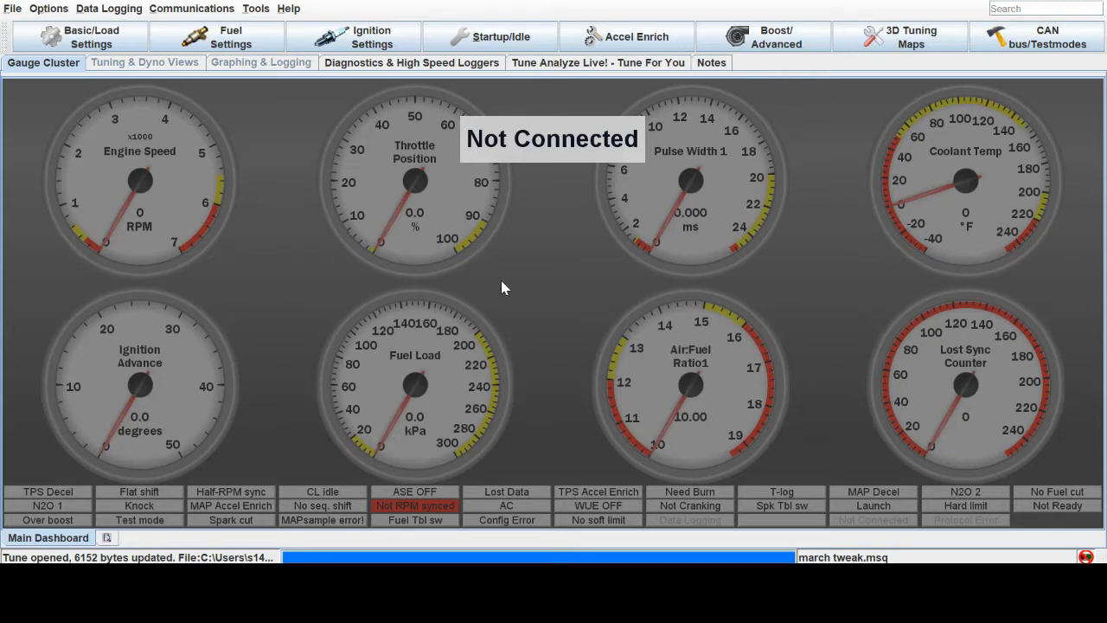
# Show the Fuel Settings table list containing Fuel VE Table 1
pyautogui.click(231, 37)
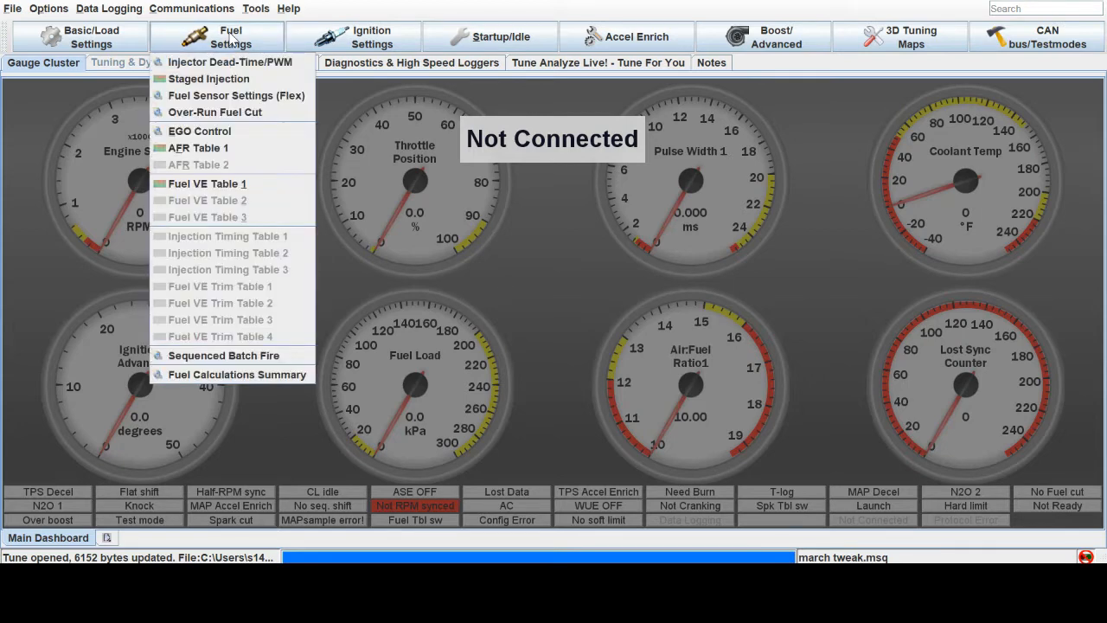
pyautogui.moveTo(206, 184)
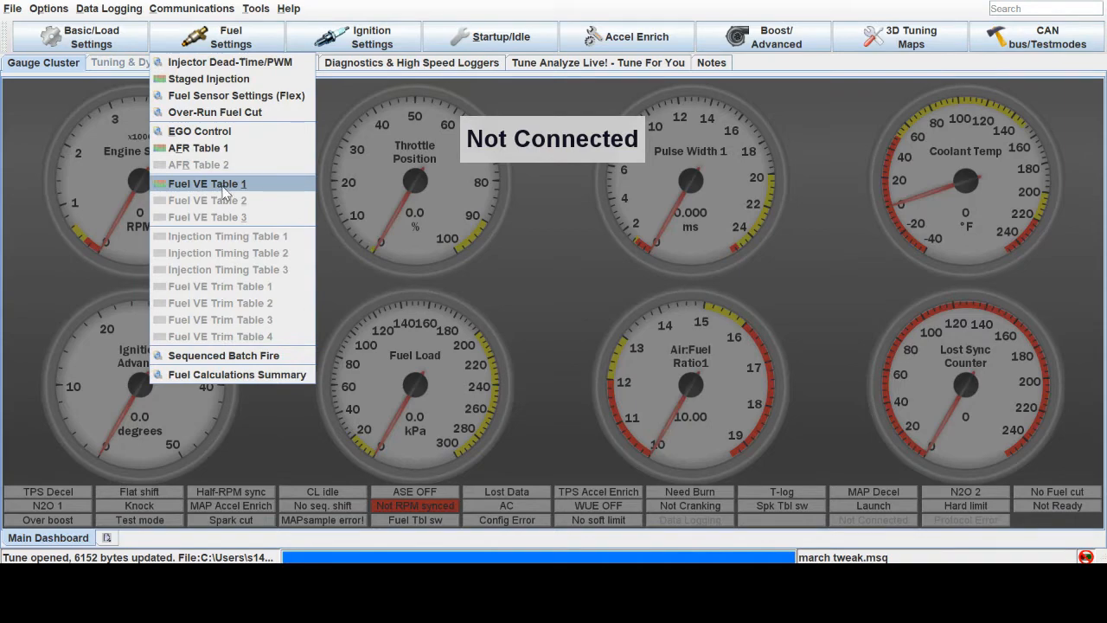
# Bring up the Fuel VE Table 1 editor grid of load versus rpm values
pyautogui.click(207, 183)
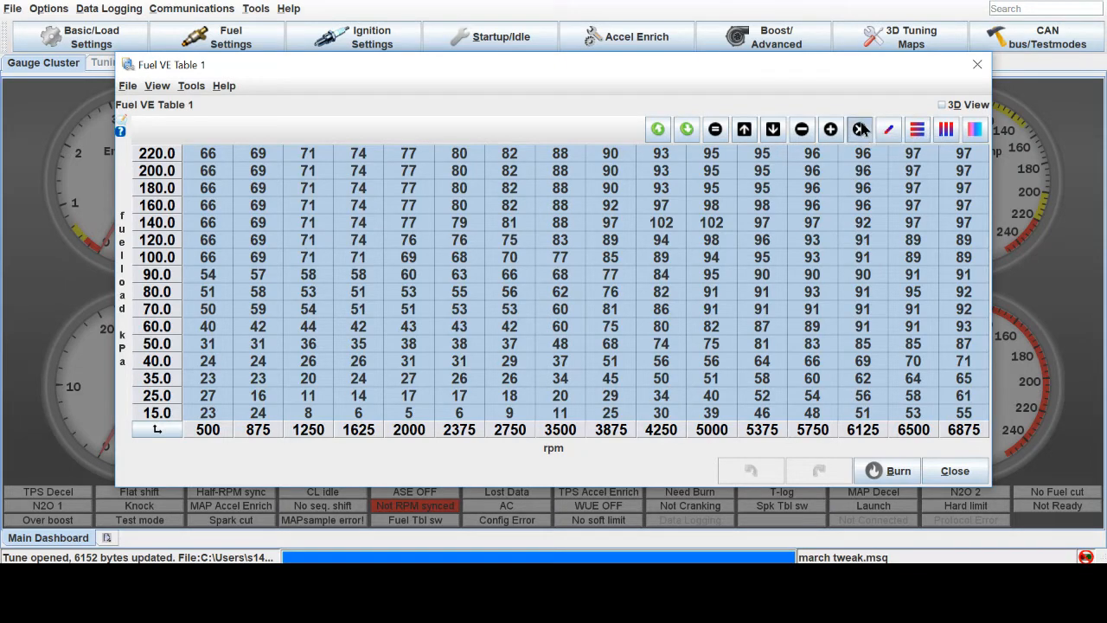
# Start scaling all selected VE cells, ready to enter the 1.4 multiplier
pyautogui.click(859, 130)
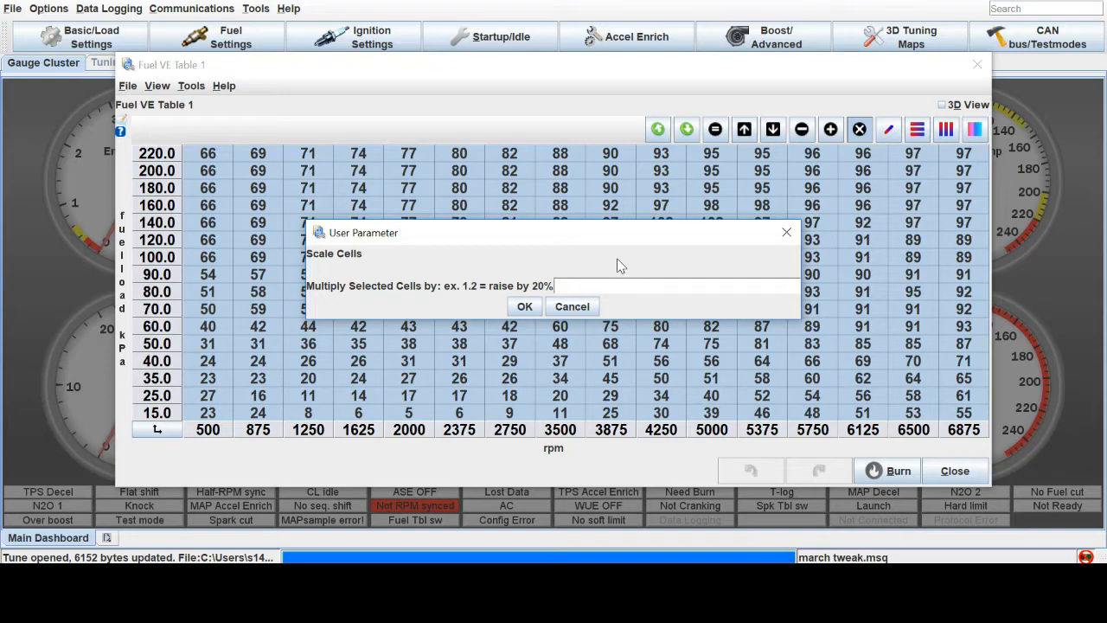
pyautogui.click(525, 307)
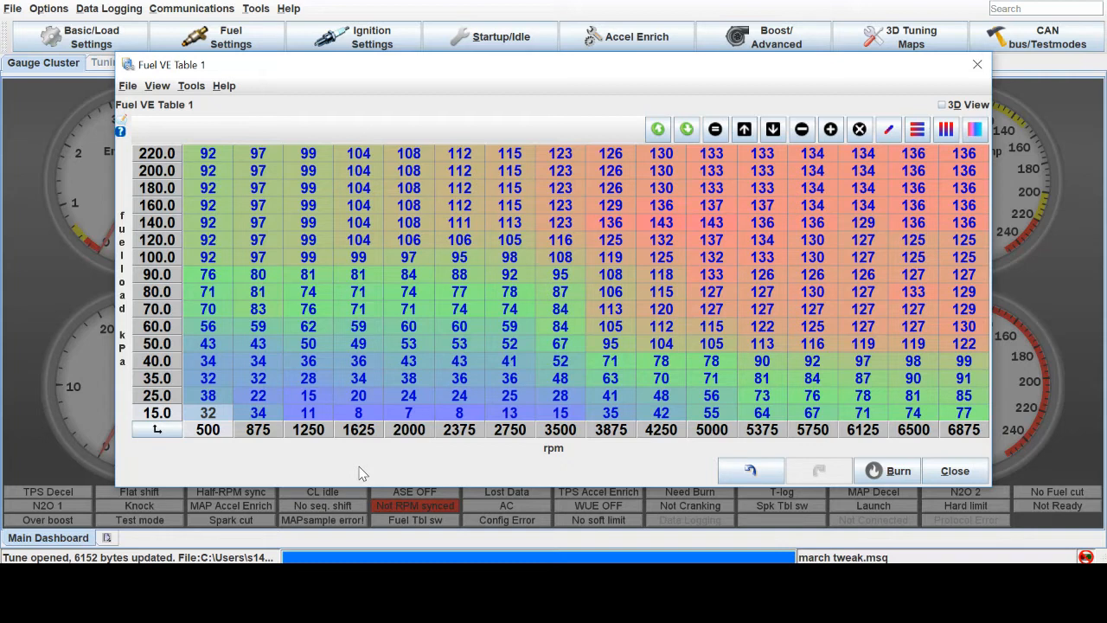
pyautogui.moveTo(928, 387)
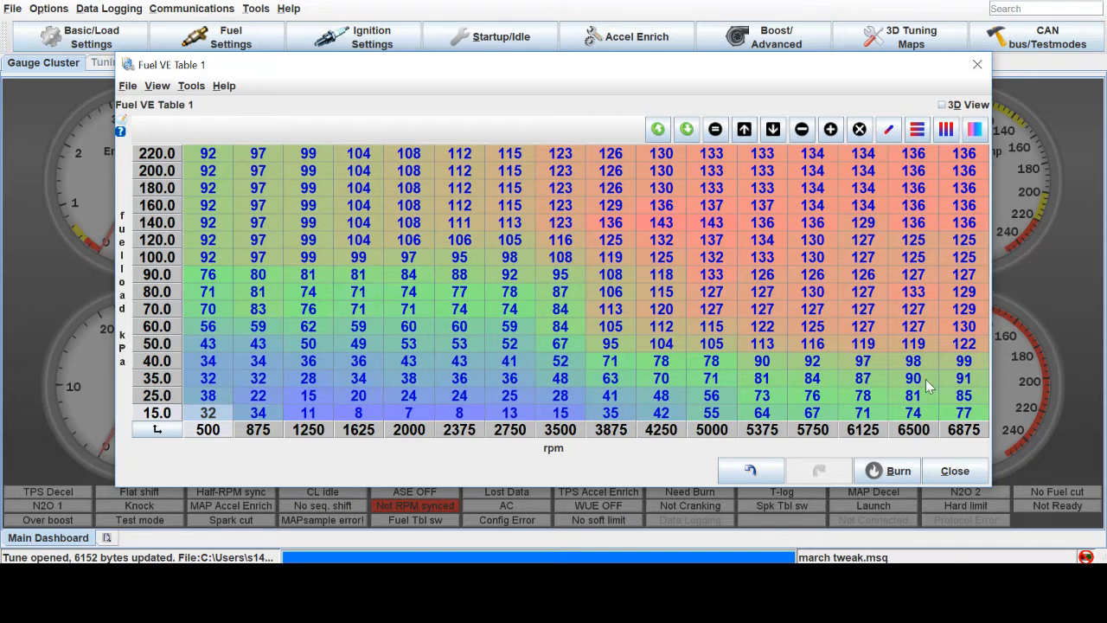
pyautogui.moveTo(242, 216)
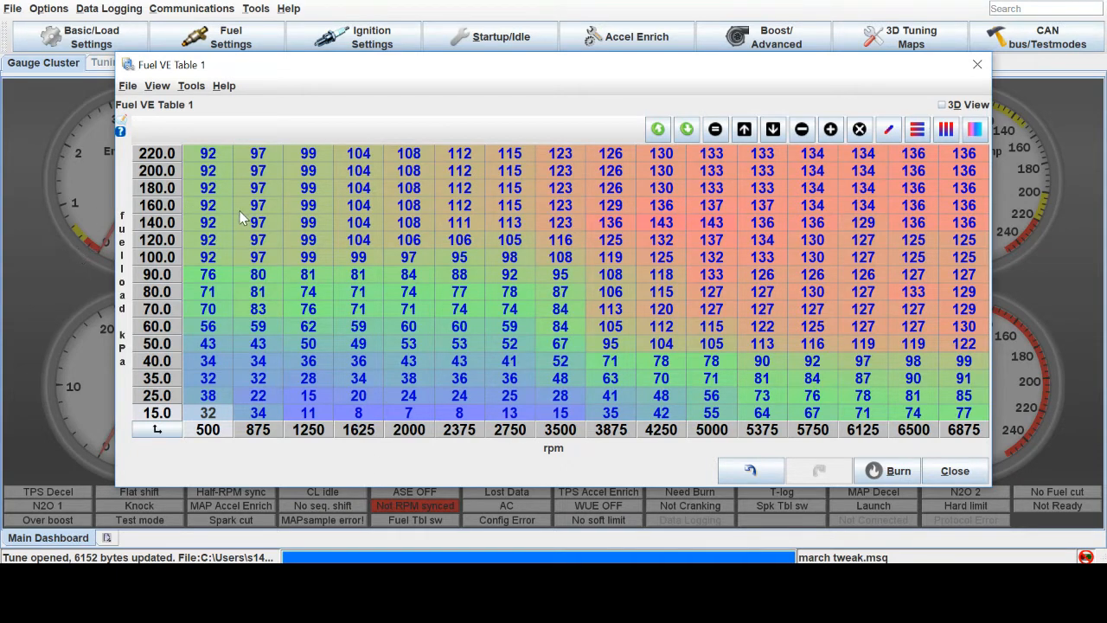
pyautogui.moveTo(700, 216)
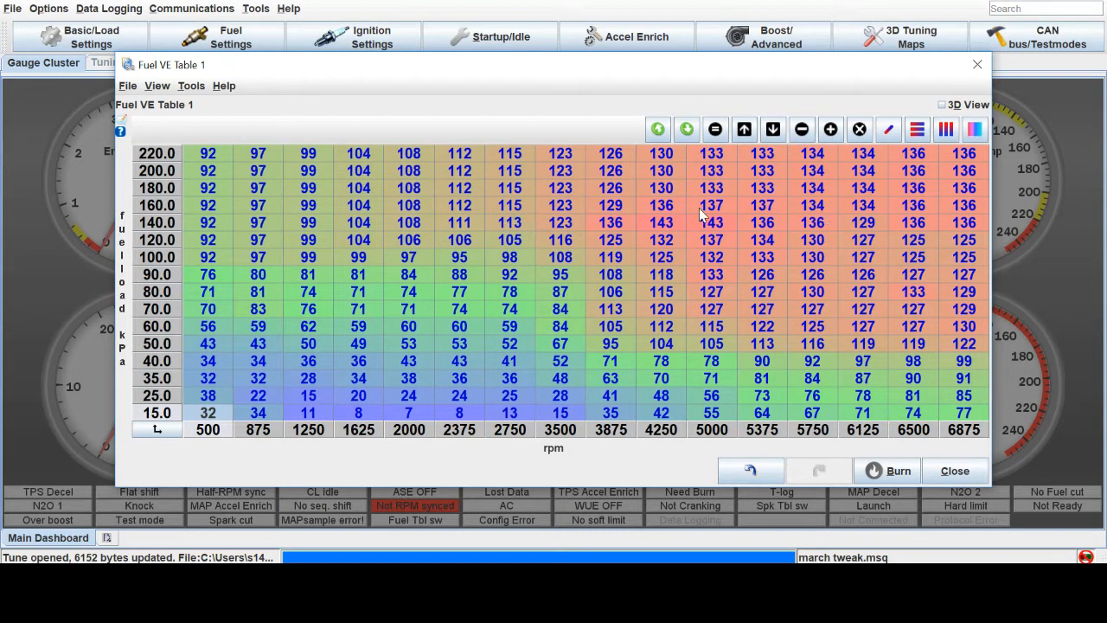
pyautogui.moveTo(871, 215)
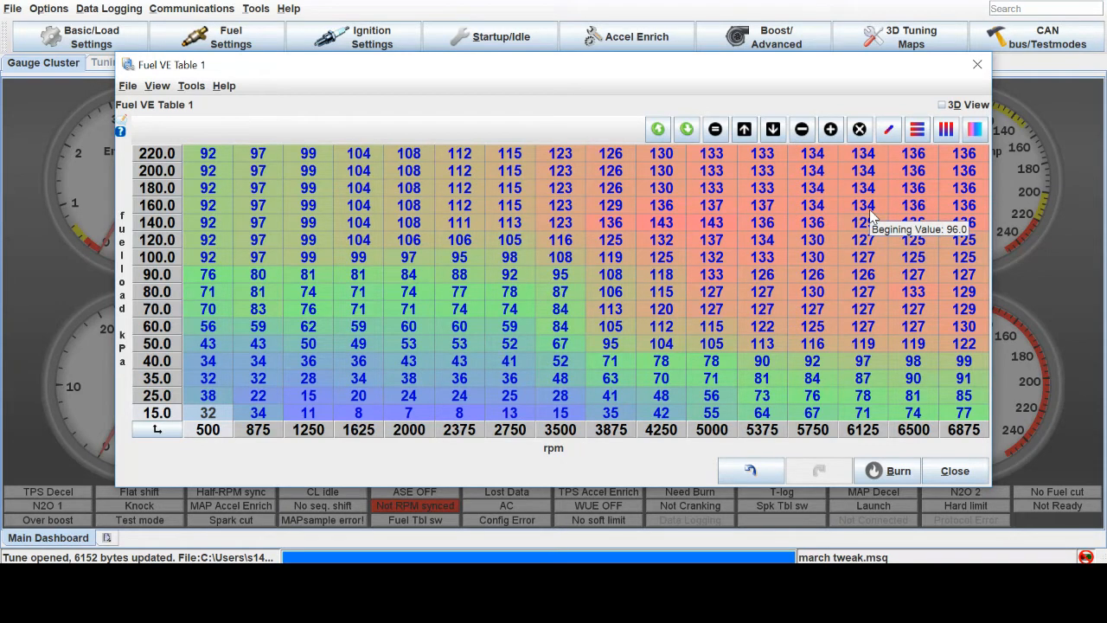
pyautogui.moveTo(904, 227)
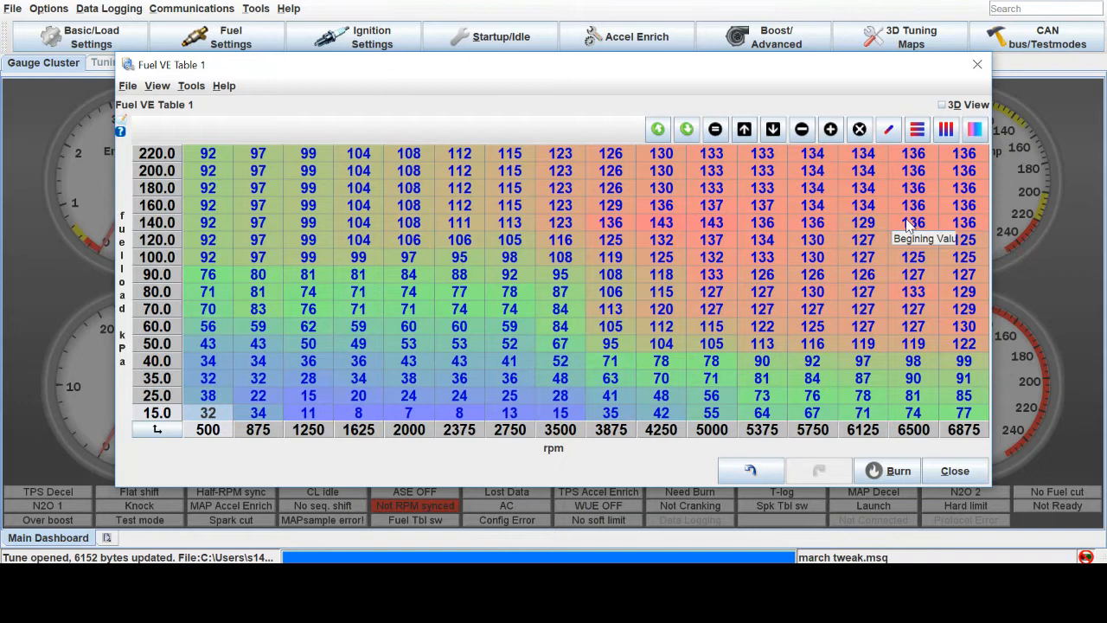
pyautogui.moveTo(588, 93)
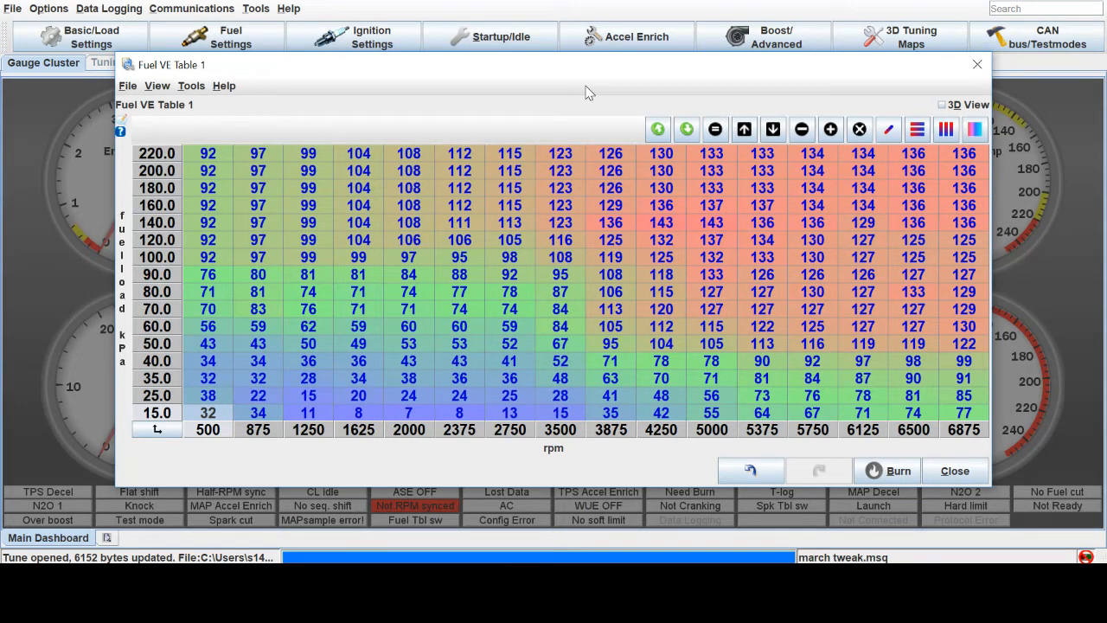
pyautogui.moveTo(601, 248)
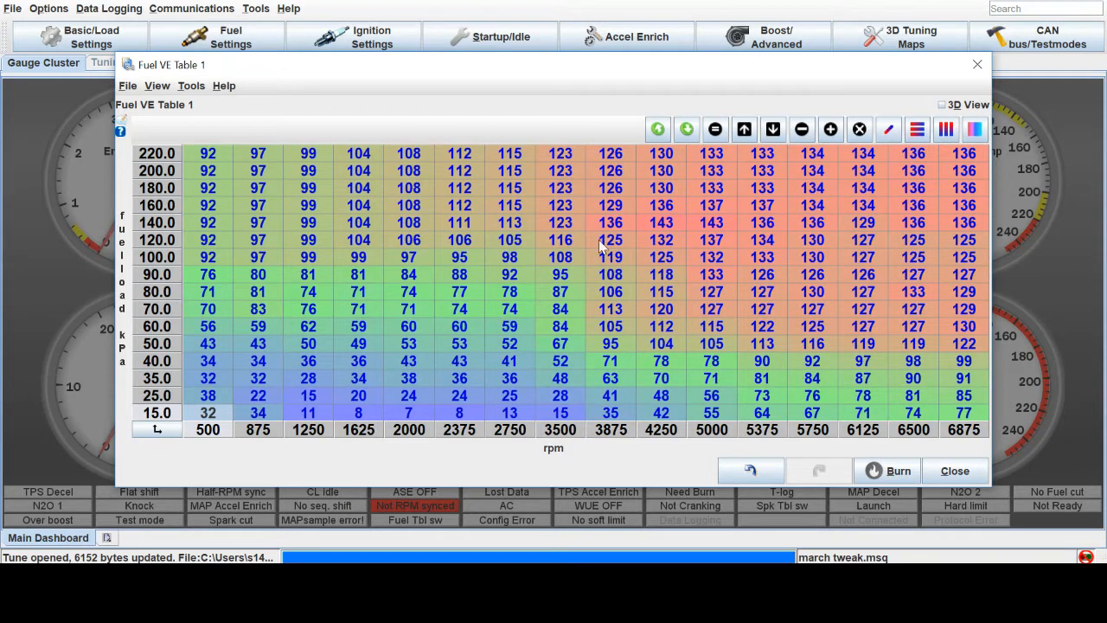
pyautogui.moveTo(580, 120)
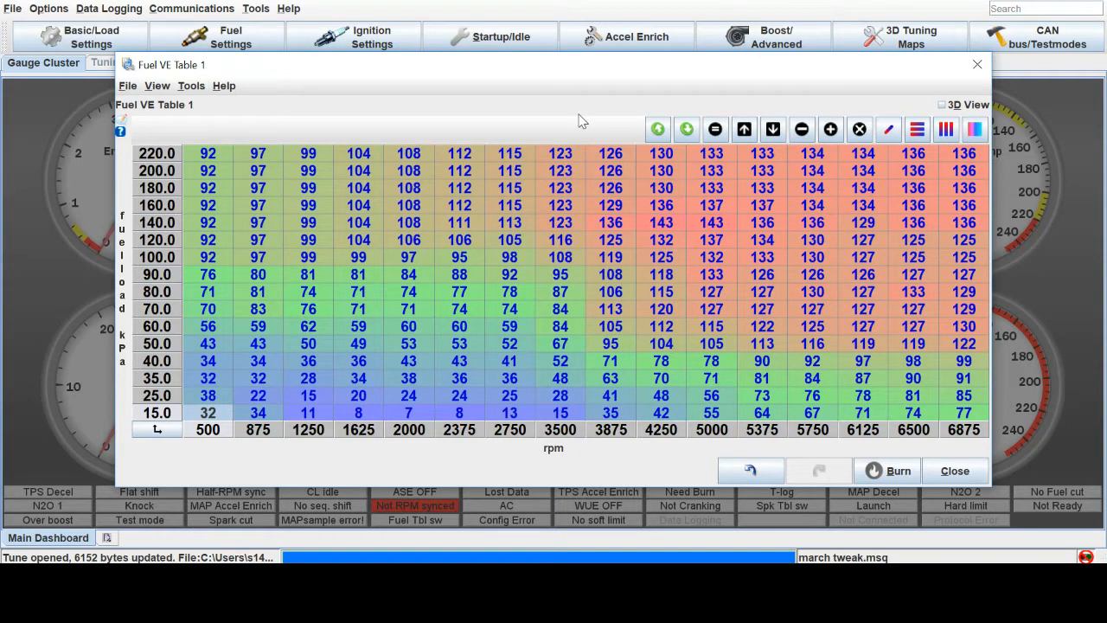